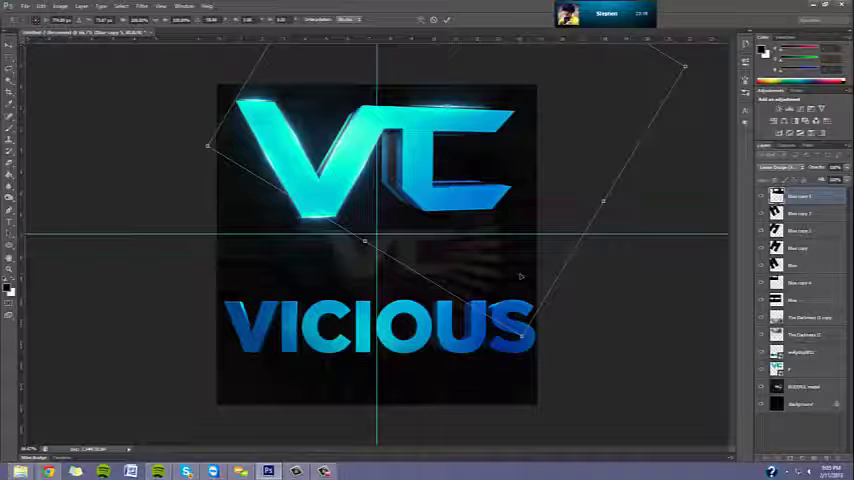
# - Apply the distortion transform to the VC logo copy, rasterizing the smart object
pyautogui.click(25, 7)
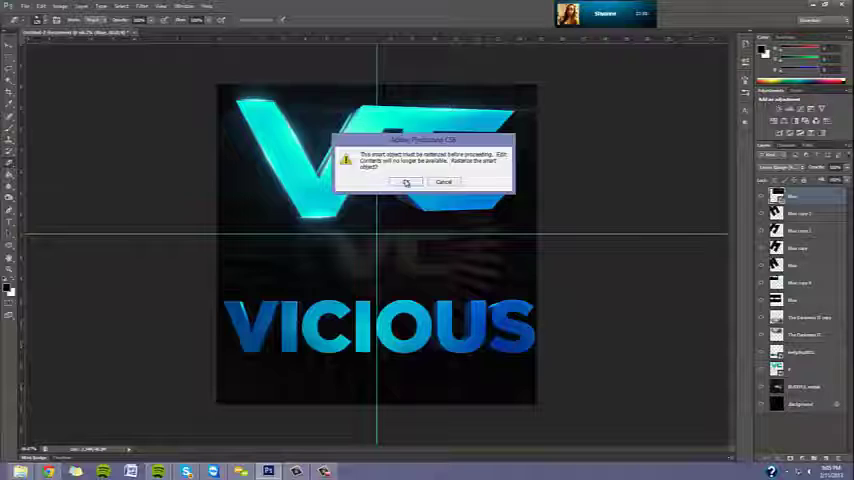
pyautogui.click(406, 182)
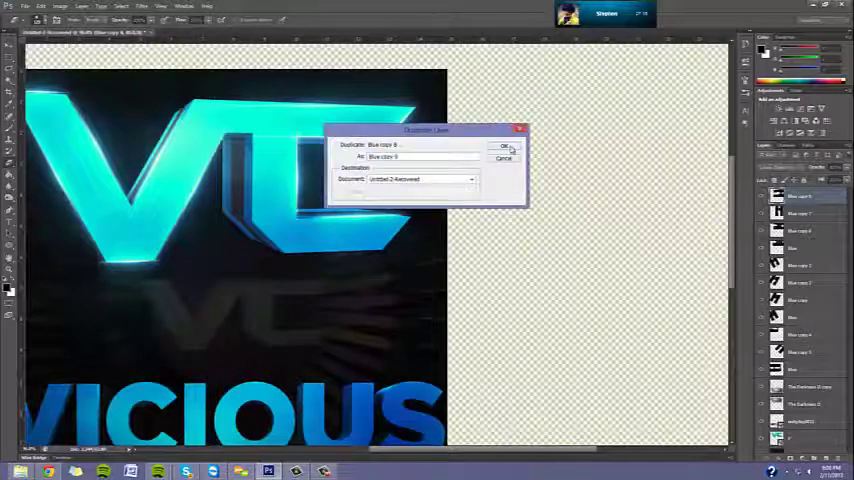
# - Confirm duplicating the Blue copy 8 logo layer
pyautogui.click(504, 147)
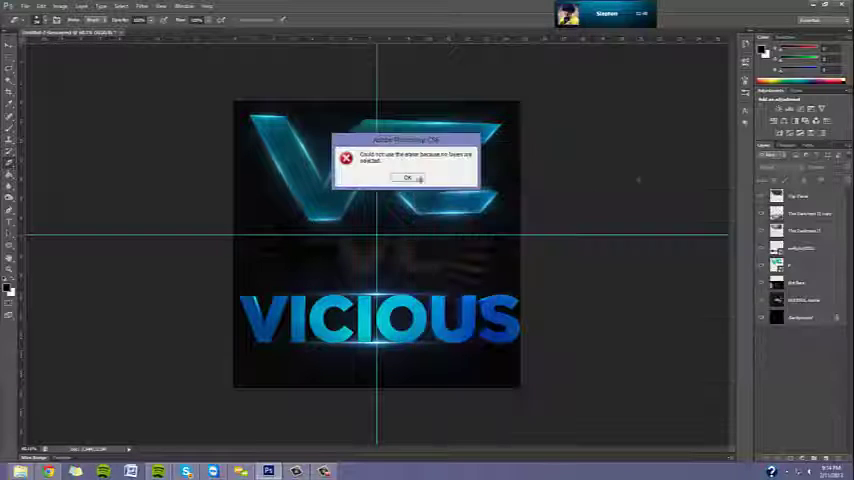
# - Dismiss the eraser error, blur the light glow around VICIOUS, and duplicate the glow layer
pyautogui.click(407, 177)
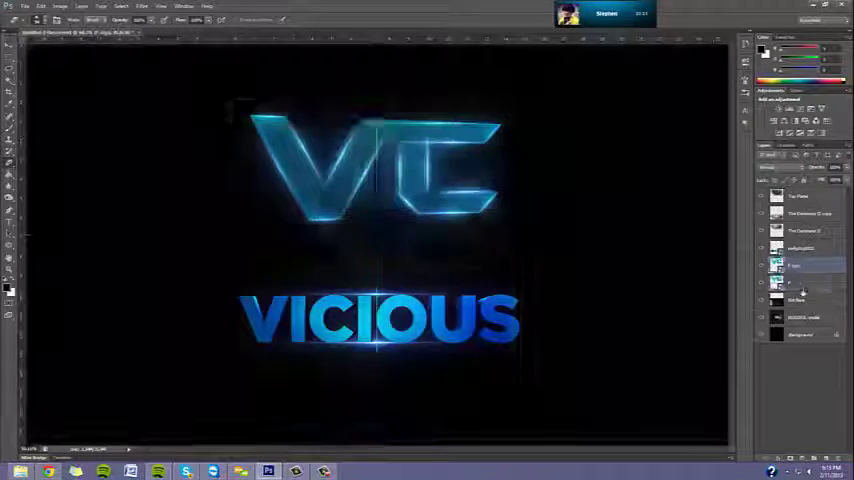
pyautogui.click(143, 6)
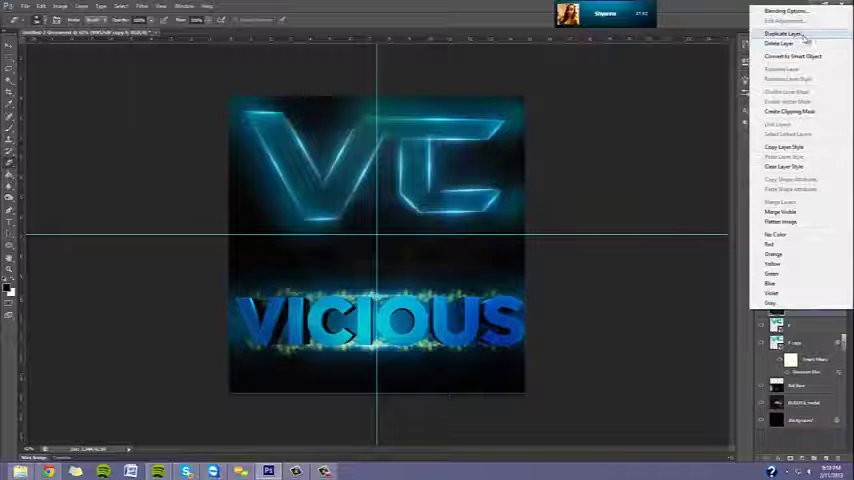
pyautogui.click(25, 6)
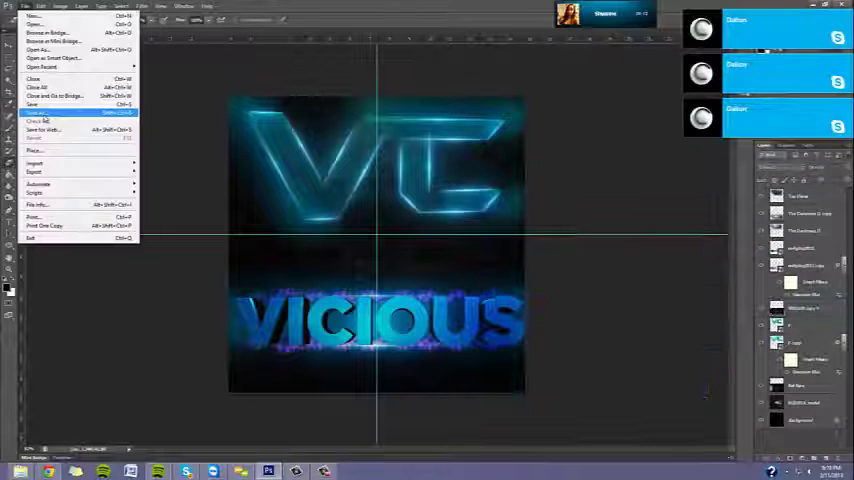